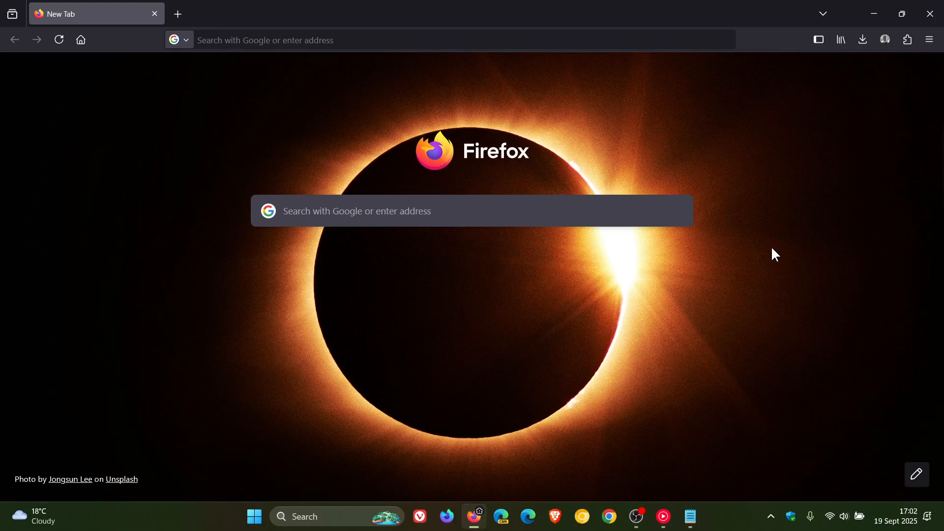
pyautogui.moveTo(870, 370)
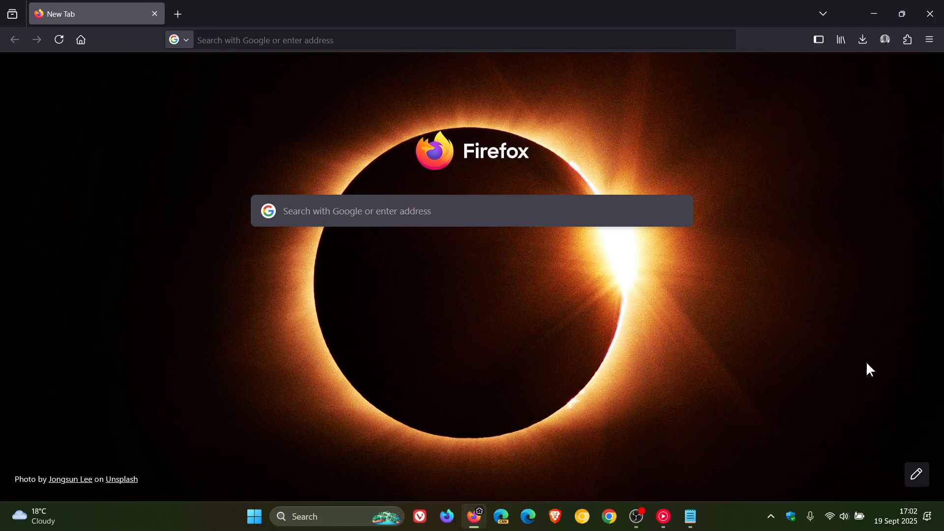
pyautogui.moveTo(704, 367)
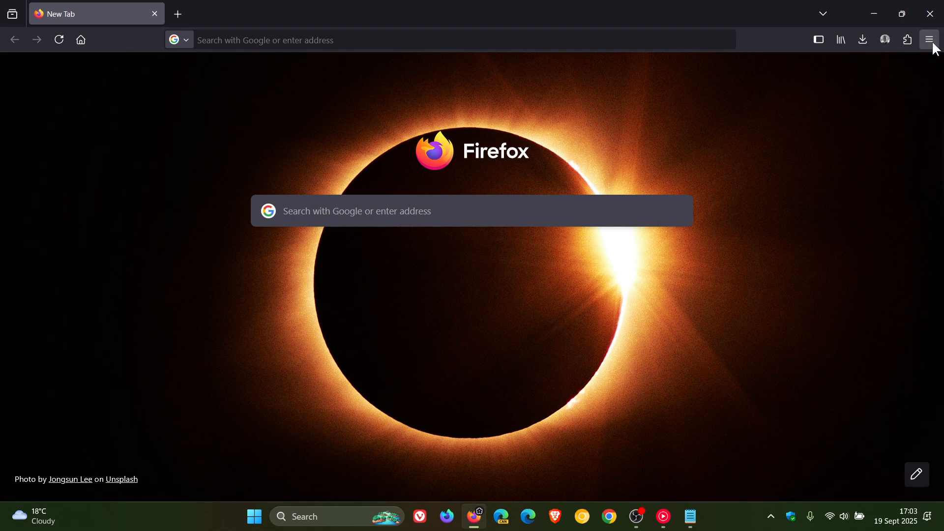
# Show the About Mozilla Firefox window reporting version 143.0.1 (64-bit), up to date
pyautogui.click(929, 40)
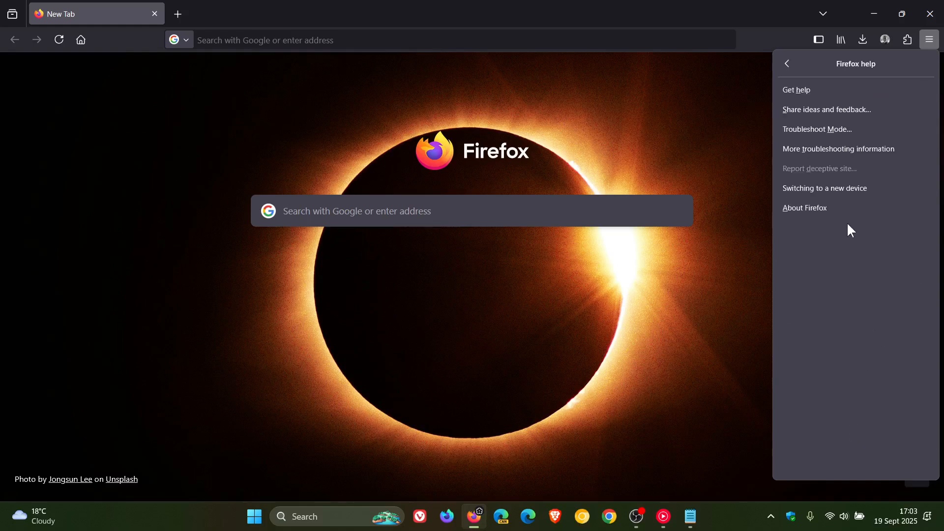
pyautogui.click(805, 208)
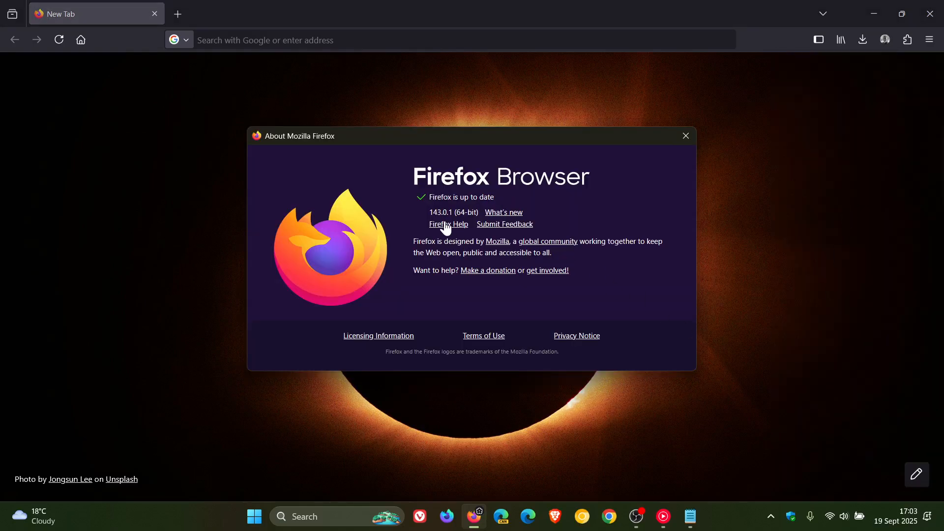
pyautogui.moveTo(638, 211)
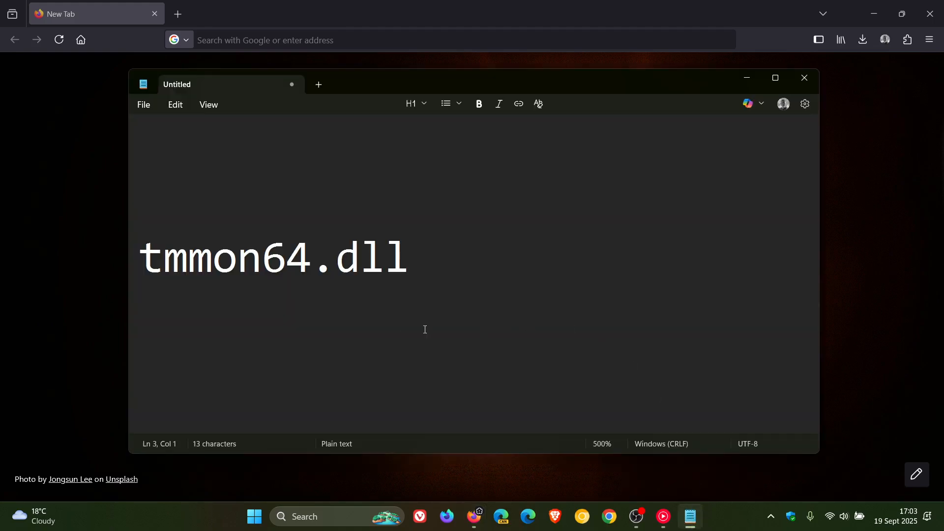
pyautogui.moveTo(463, 310)
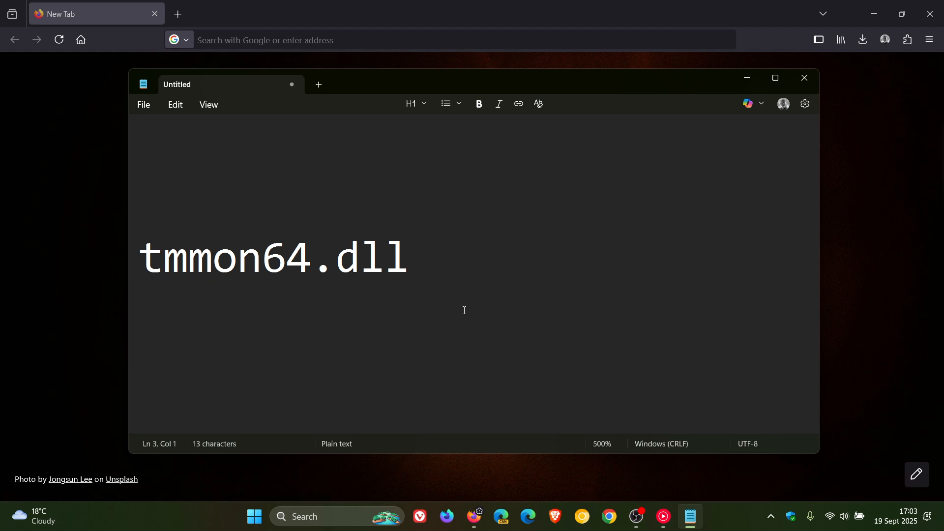
pyautogui.moveTo(530, 264)
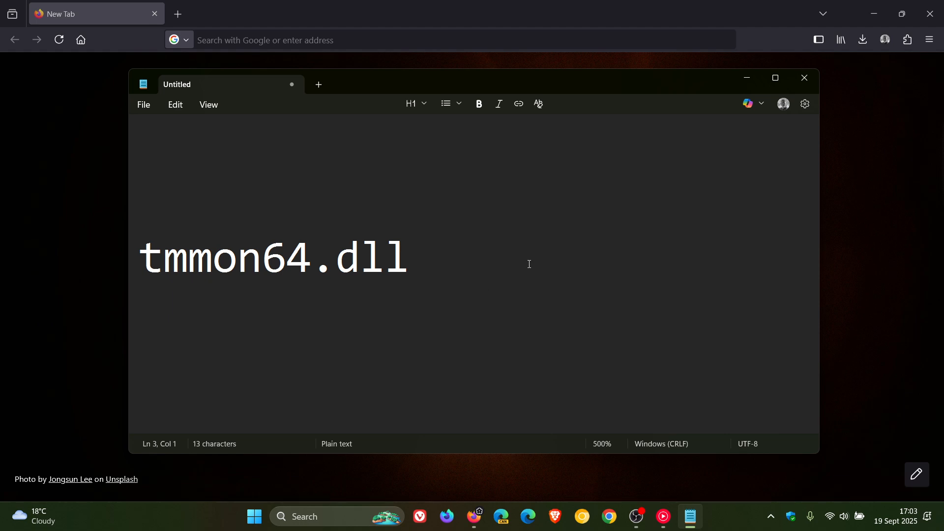
pyautogui.moveTo(760, 96)
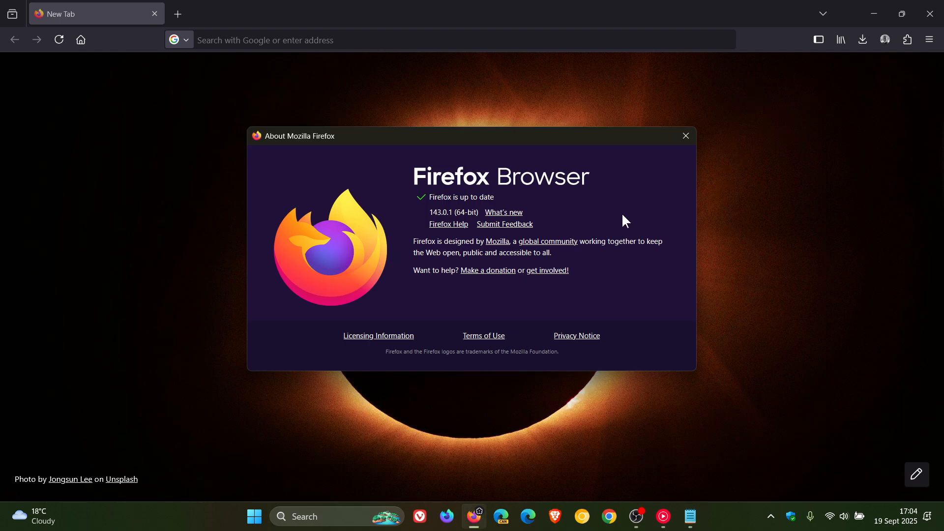
# Close the About window, returning to the blank new tab with the eclipse background
pyautogui.click(685, 136)
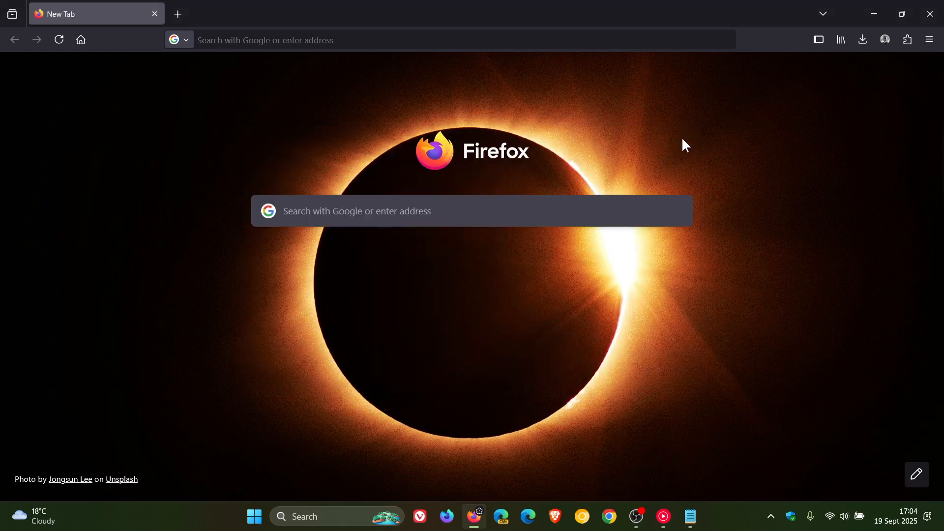